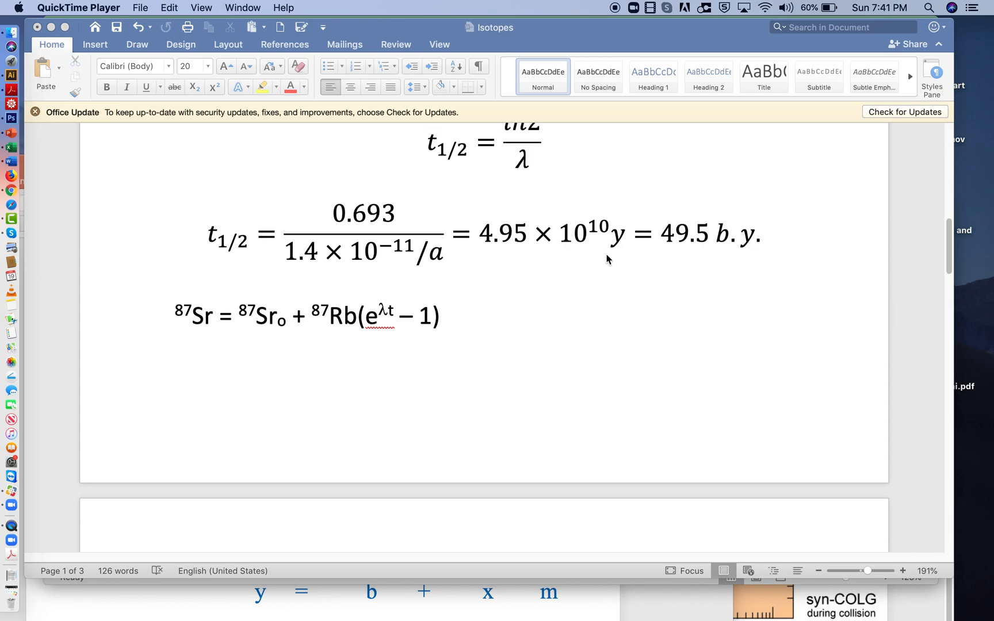
pyautogui.moveTo(578, 195)
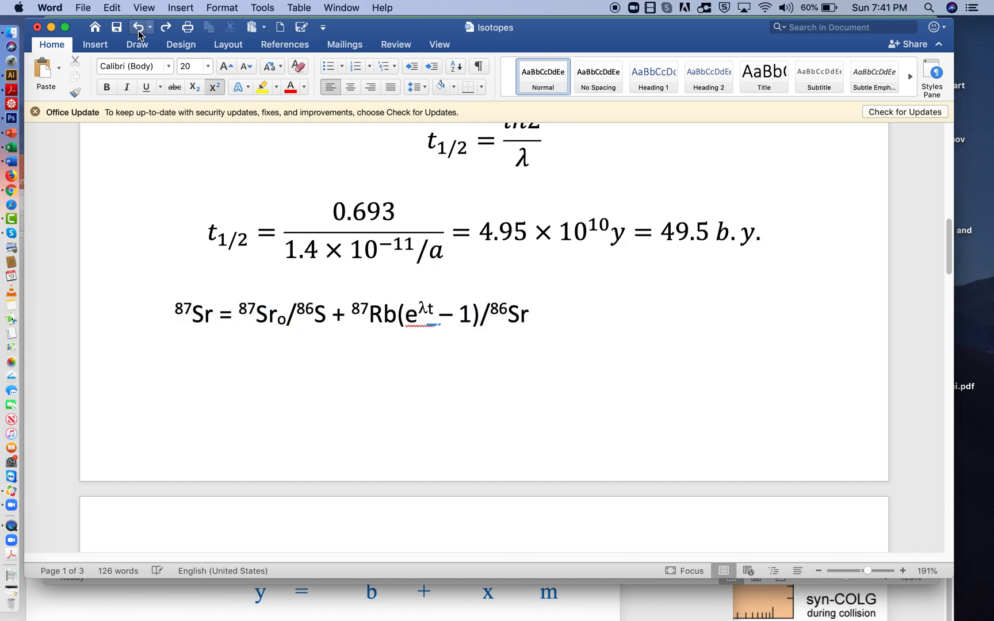
# Step: Add the subscript o and divide the term by 86Sr in the plain strontium equation
pyautogui.write('o')
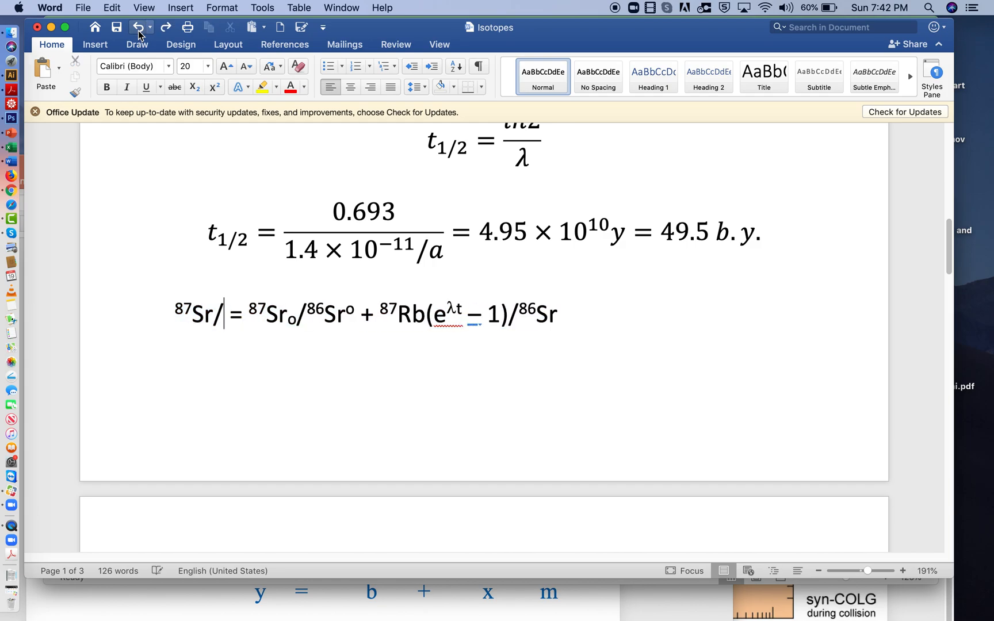
pyautogui.write('86Sr')
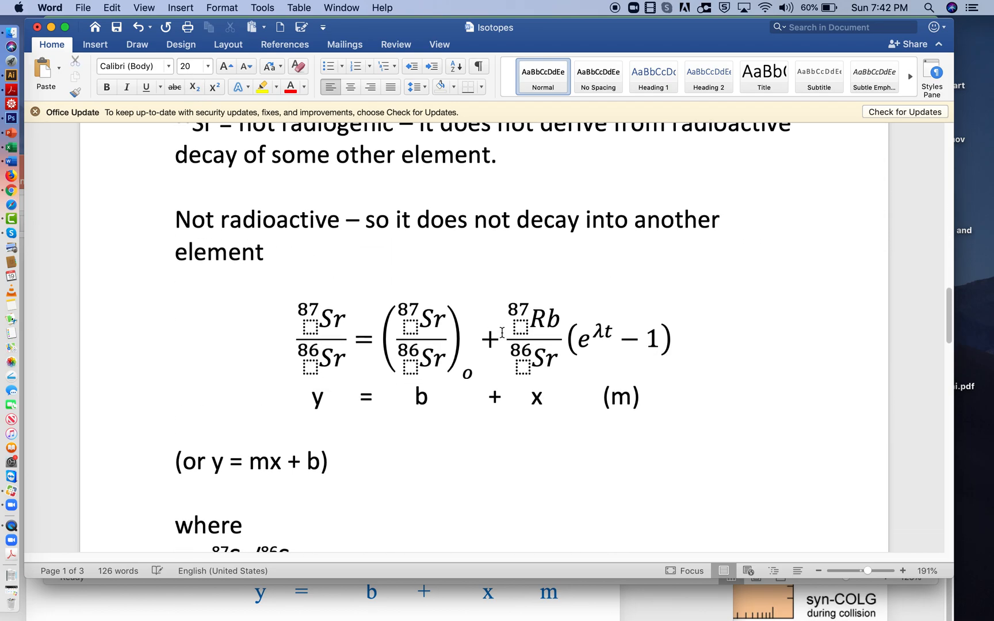
pyautogui.click(532, 333)
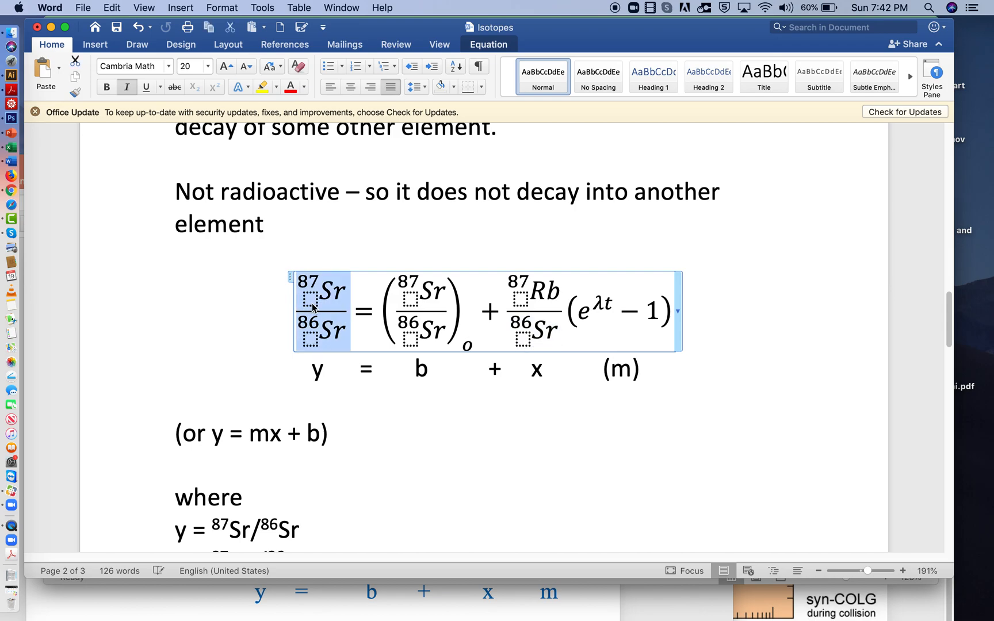
pyautogui.moveTo(344, 353)
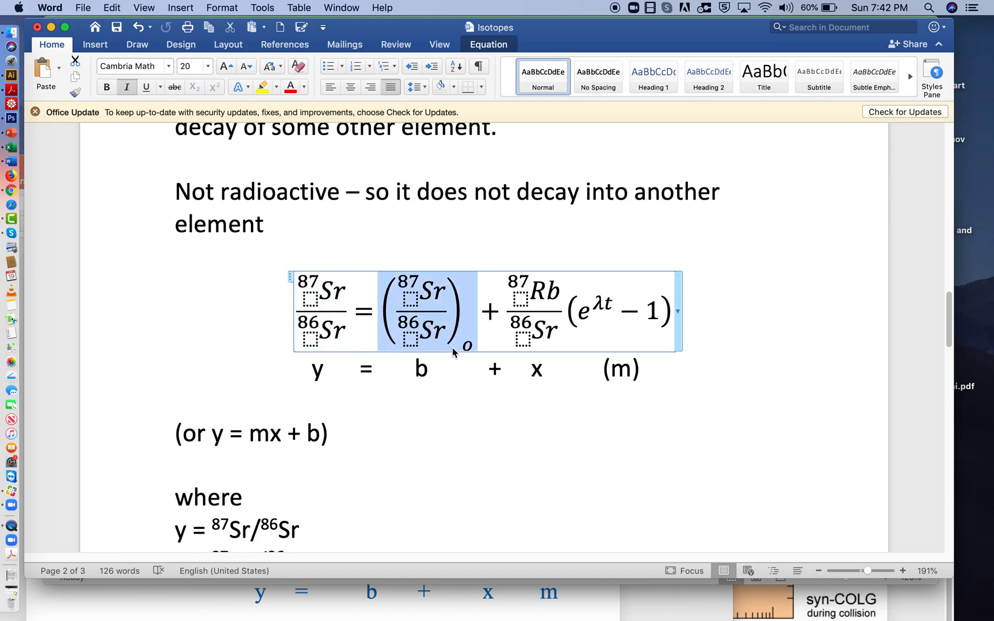
pyautogui.moveTo(466, 355)
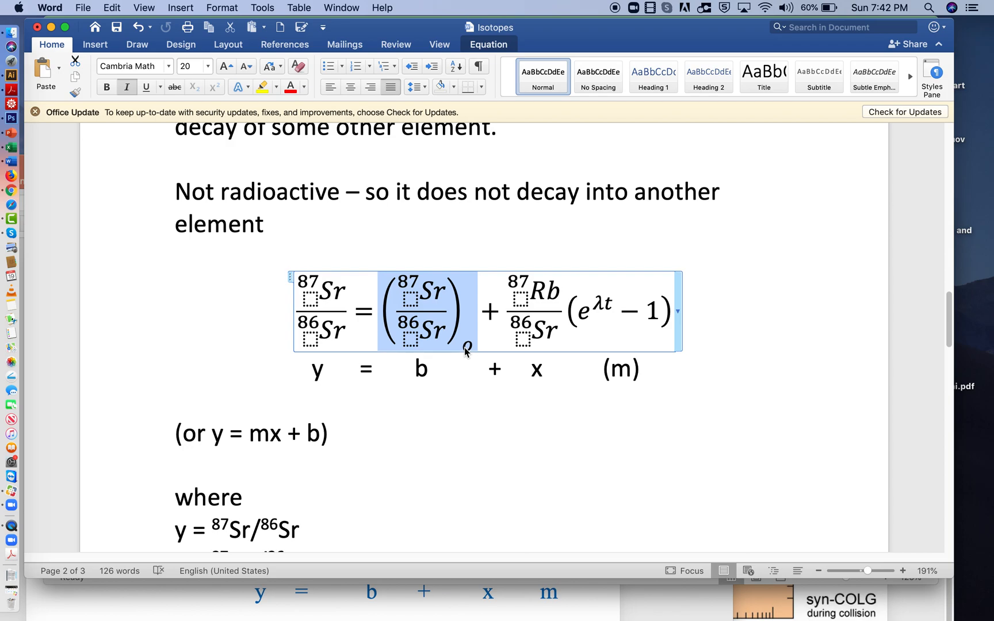
pyautogui.moveTo(506, 312)
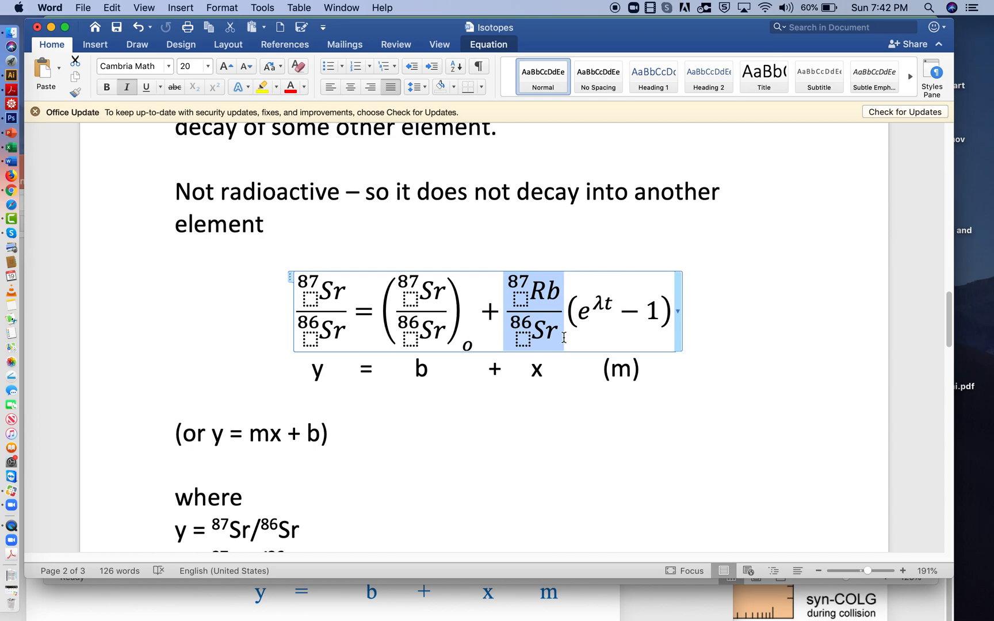
pyautogui.moveTo(550, 311)
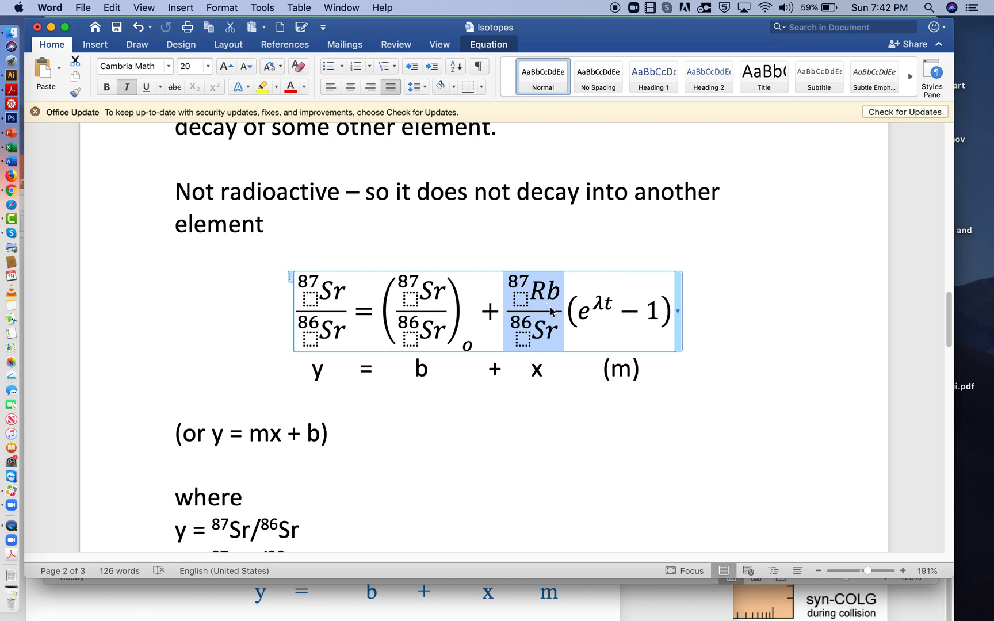
pyautogui.click(600, 307)
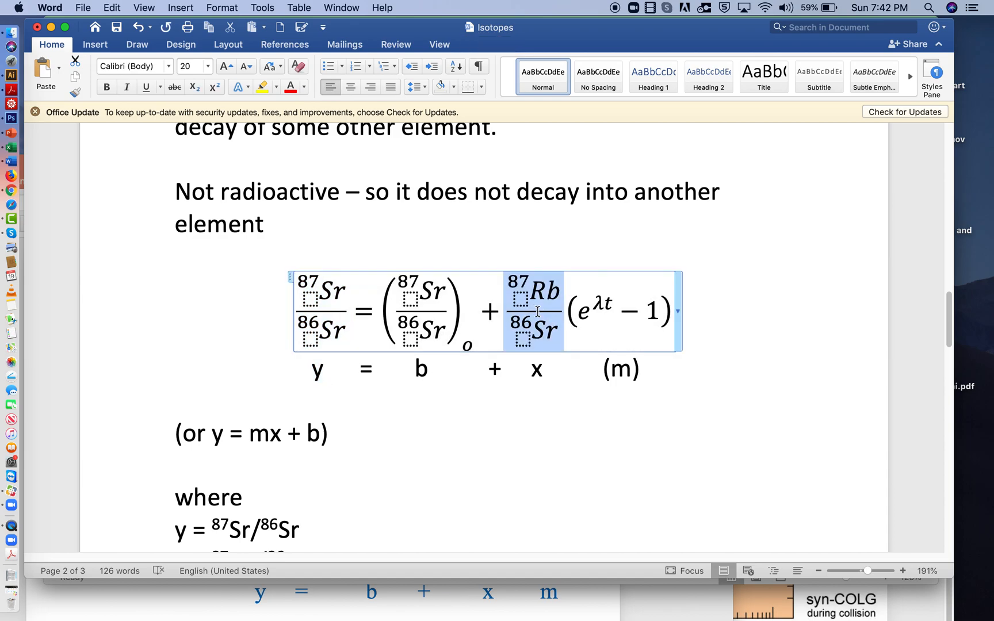
pyautogui.click(320, 311)
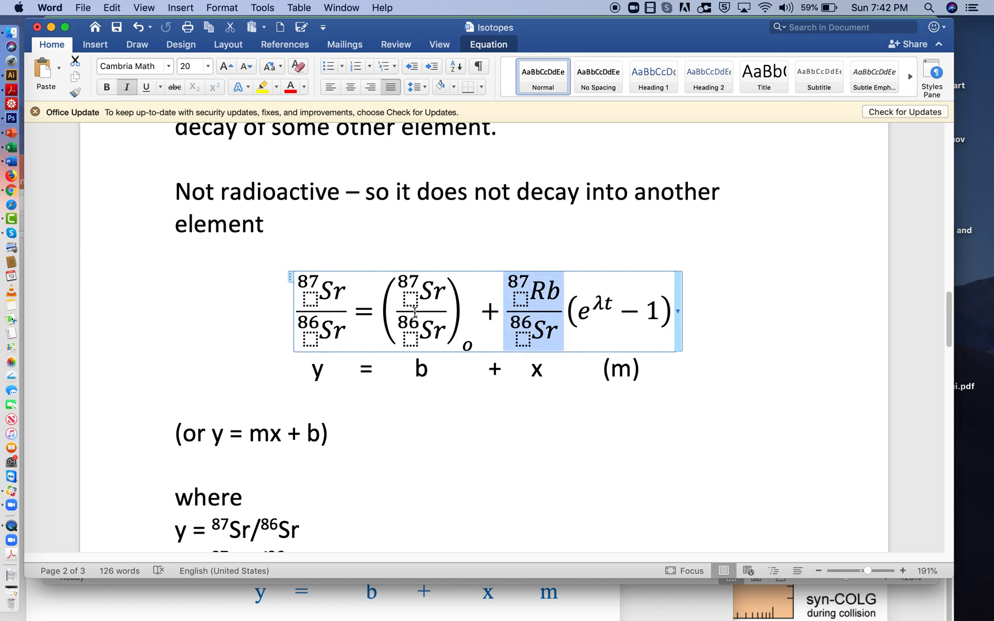
pyautogui.click(416, 314)
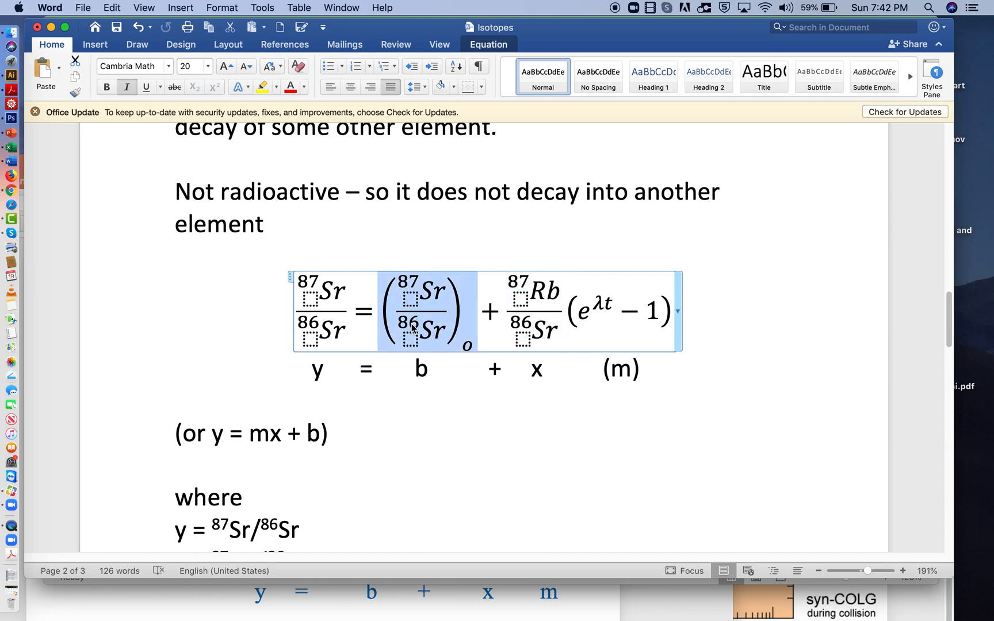
pyautogui.moveTo(426, 330)
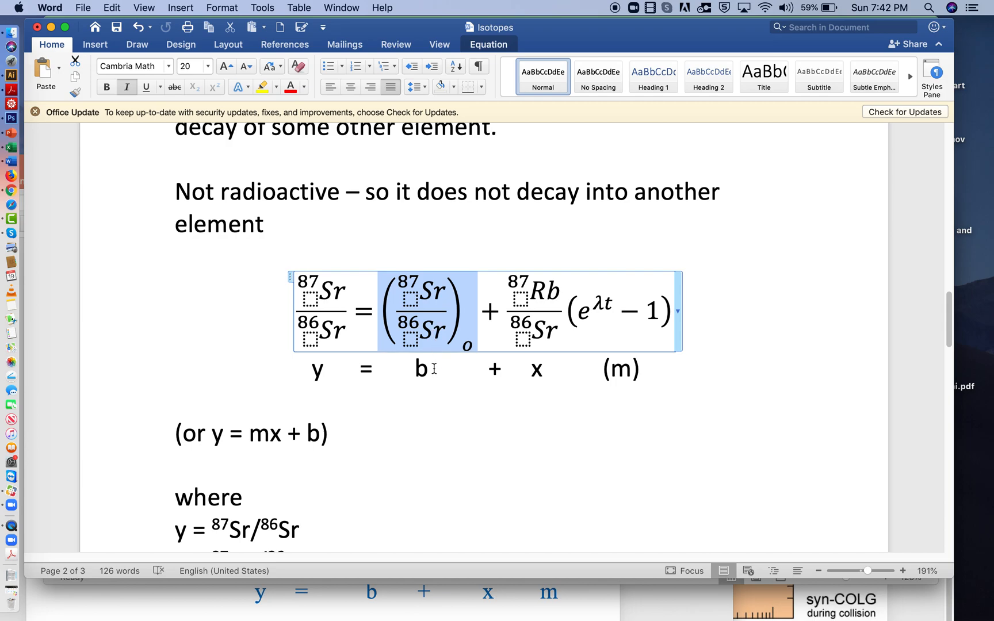
pyautogui.moveTo(584, 308)
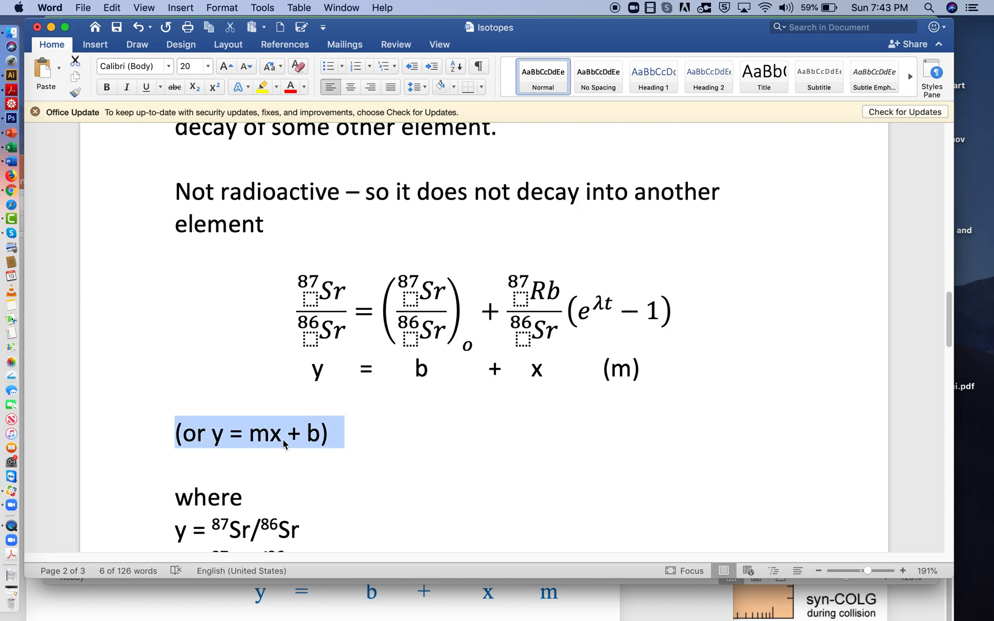
pyautogui.moveTo(423, 440)
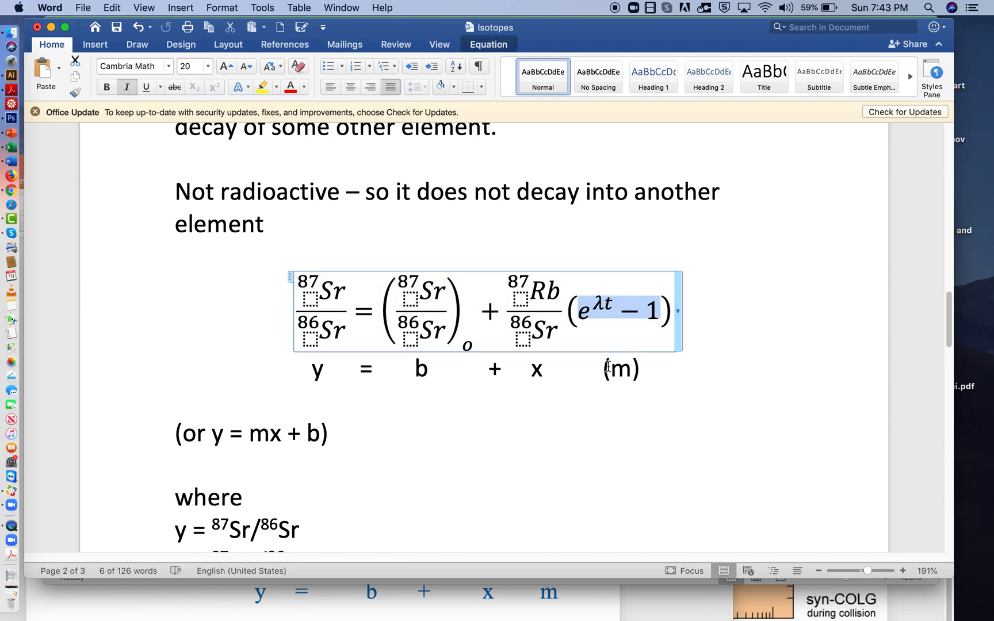
pyautogui.moveTo(545, 361)
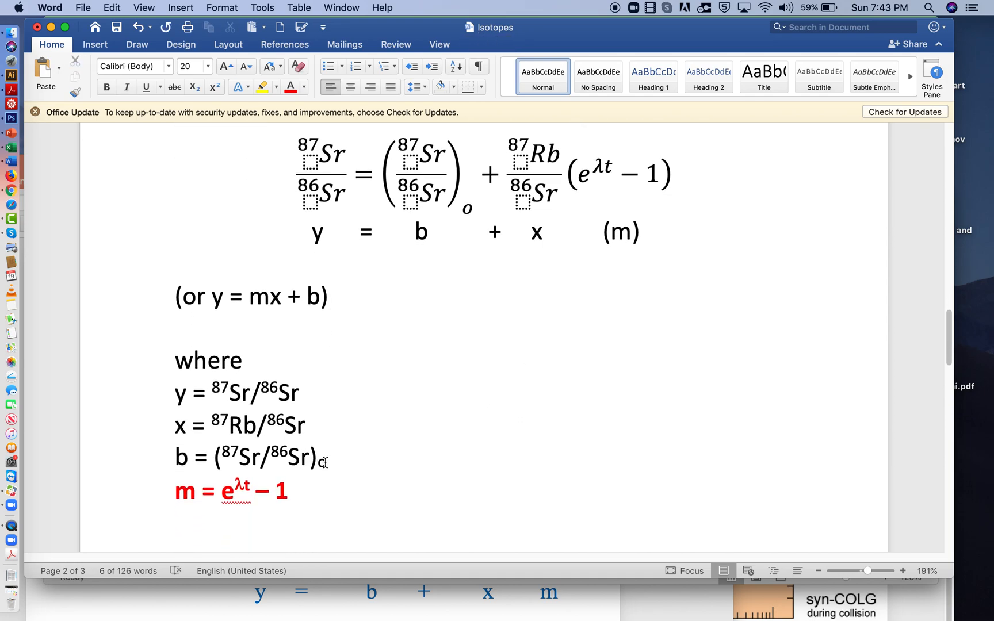
pyautogui.moveTo(176, 381); pyautogui.dragTo(326, 462)
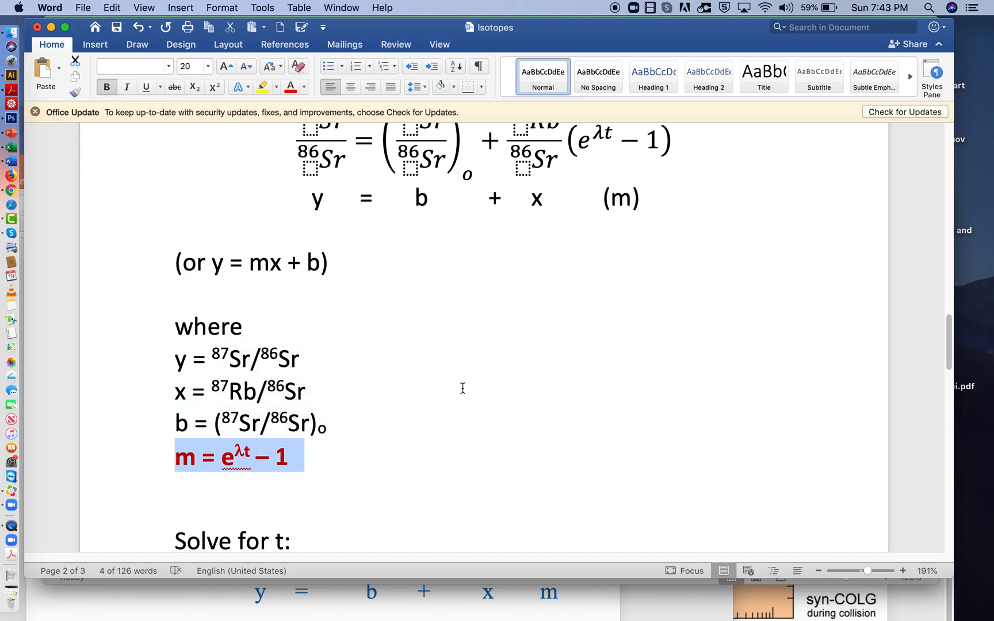
# Step: Move the 1 across in the red m line so it reads m + = eλt
pyautogui.scroll(-3)
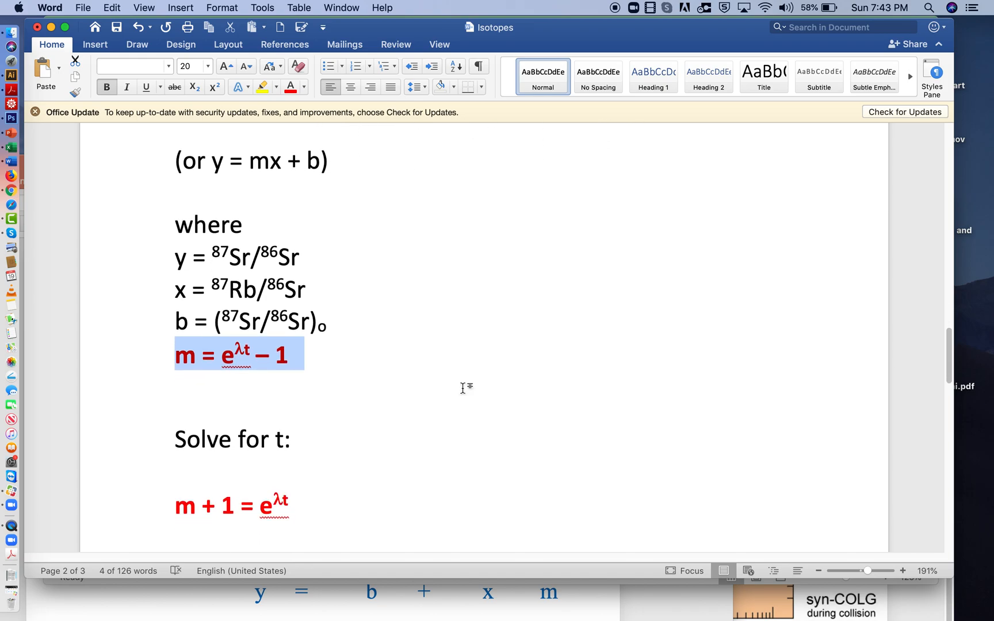
pyautogui.scroll(-3)
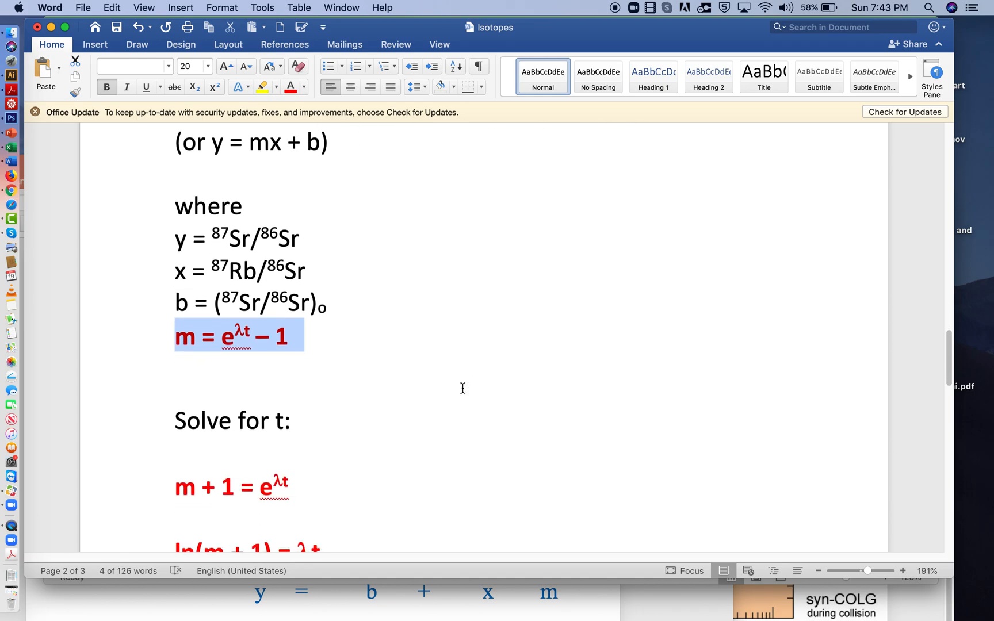
pyautogui.click(193, 302)
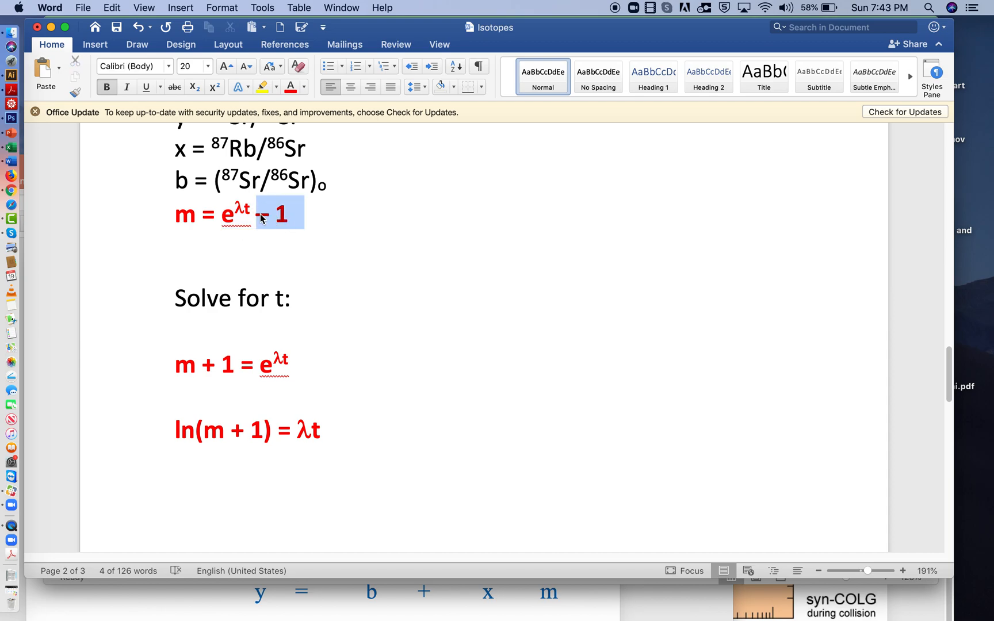
pyautogui.click(202, 214)
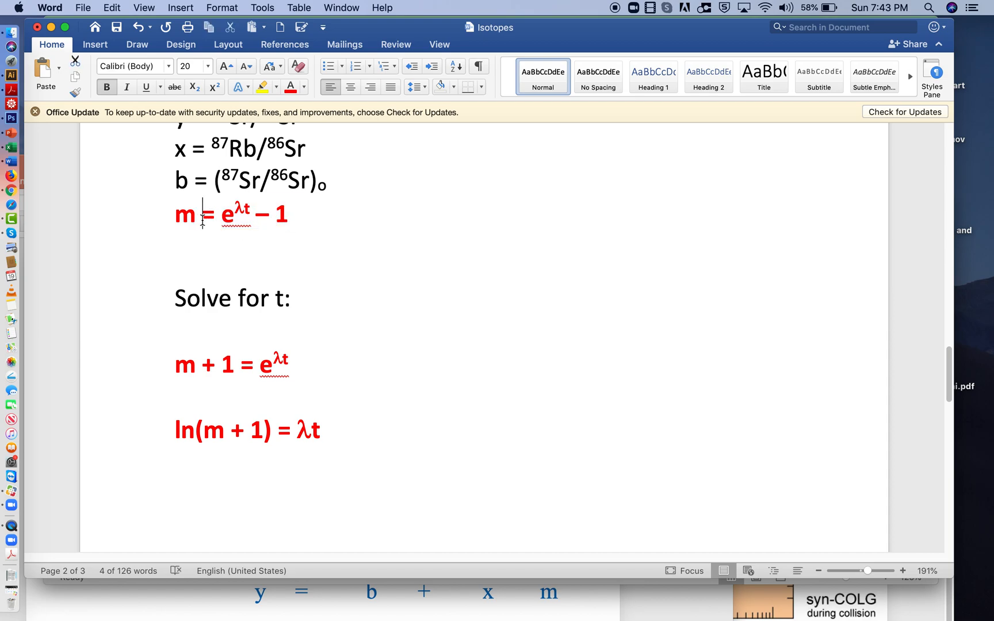
pyautogui.write('+')
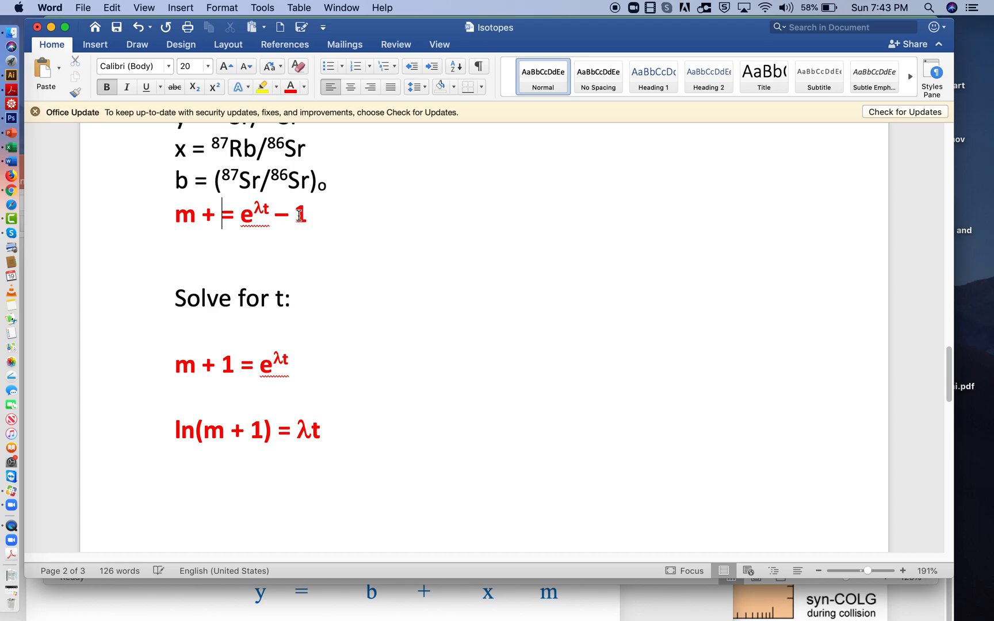
pyautogui.press('backspace')
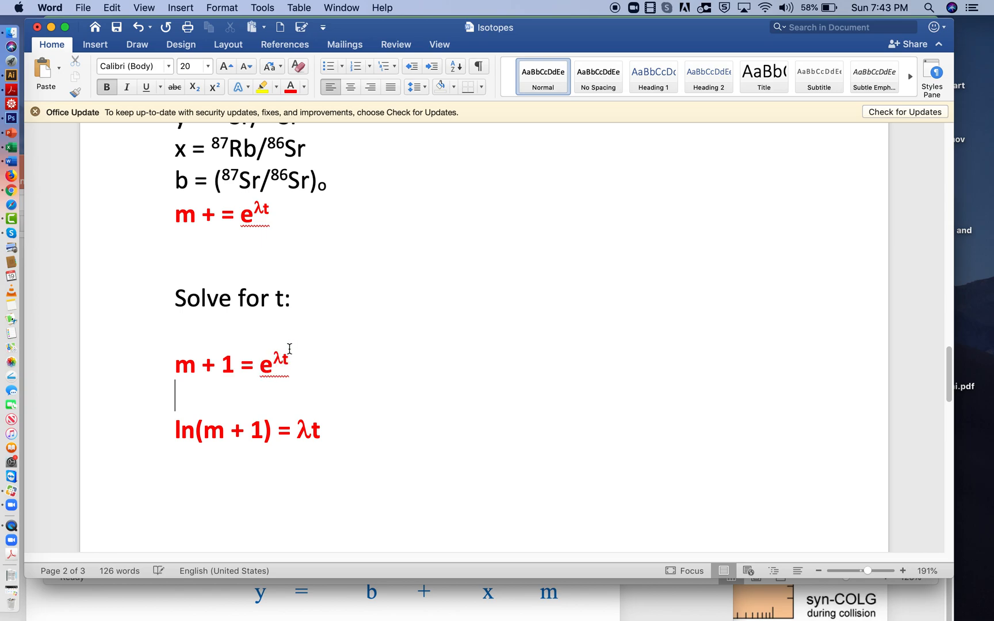
pyautogui.moveTo(233, 381)
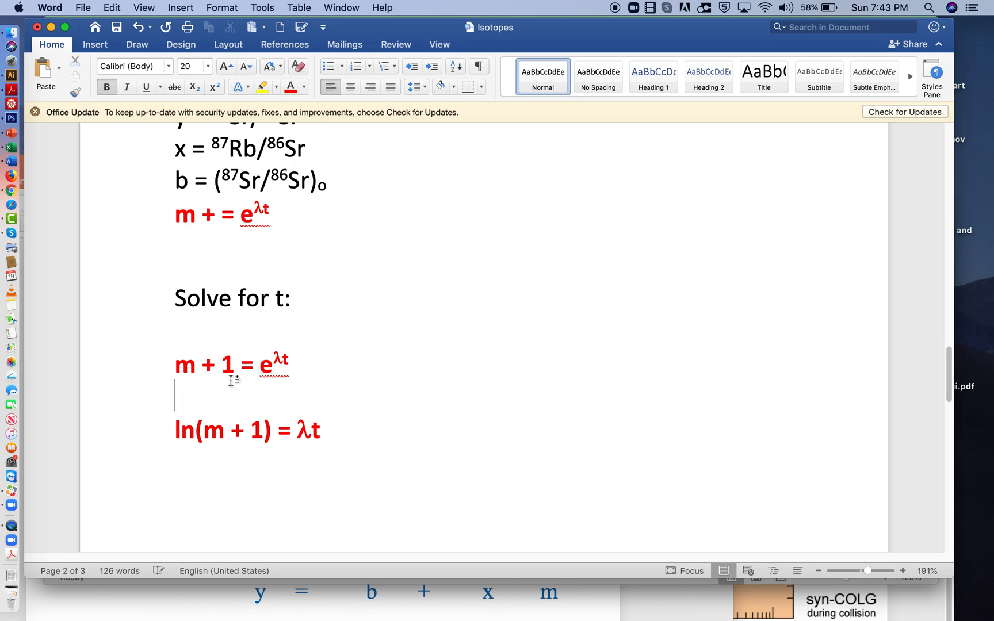
# Step: Take the natural log of both sides: Ln(m + 1) = ln(eλt)
pyautogui.write('ln')
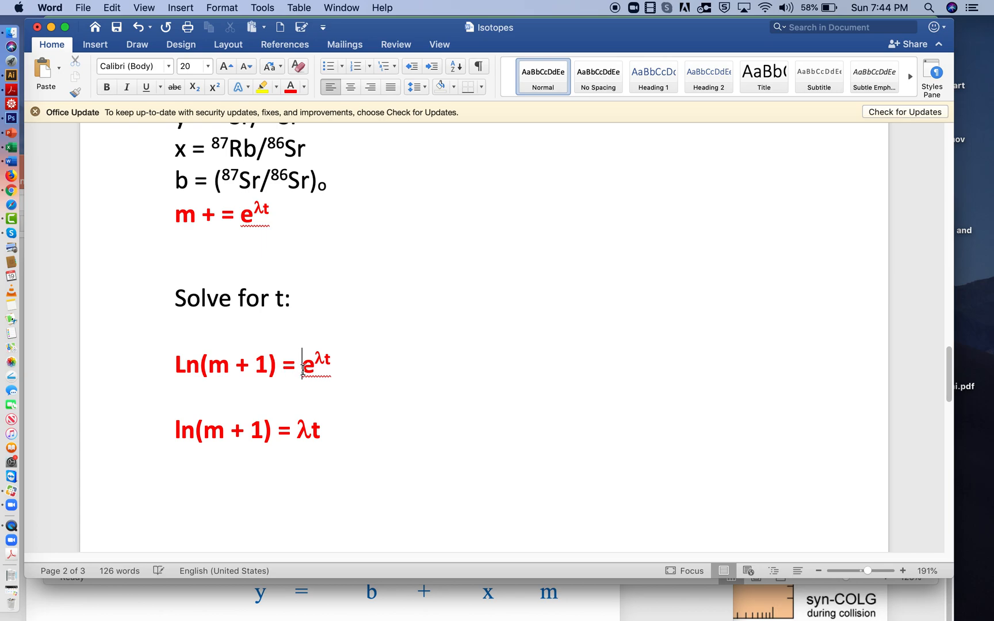
pyautogui.write('ln(')
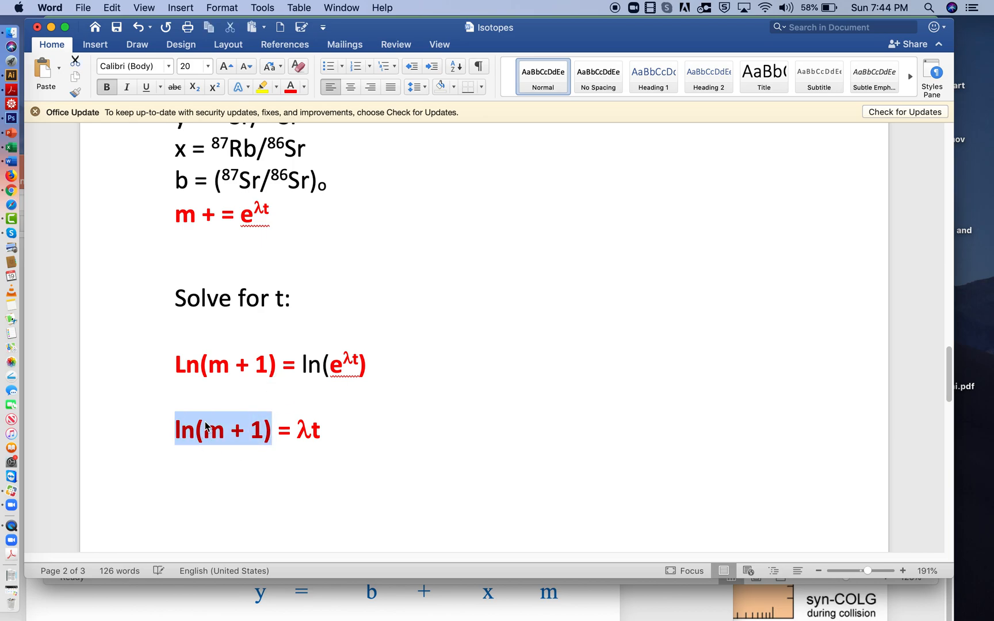
pyautogui.moveTo(344, 368)
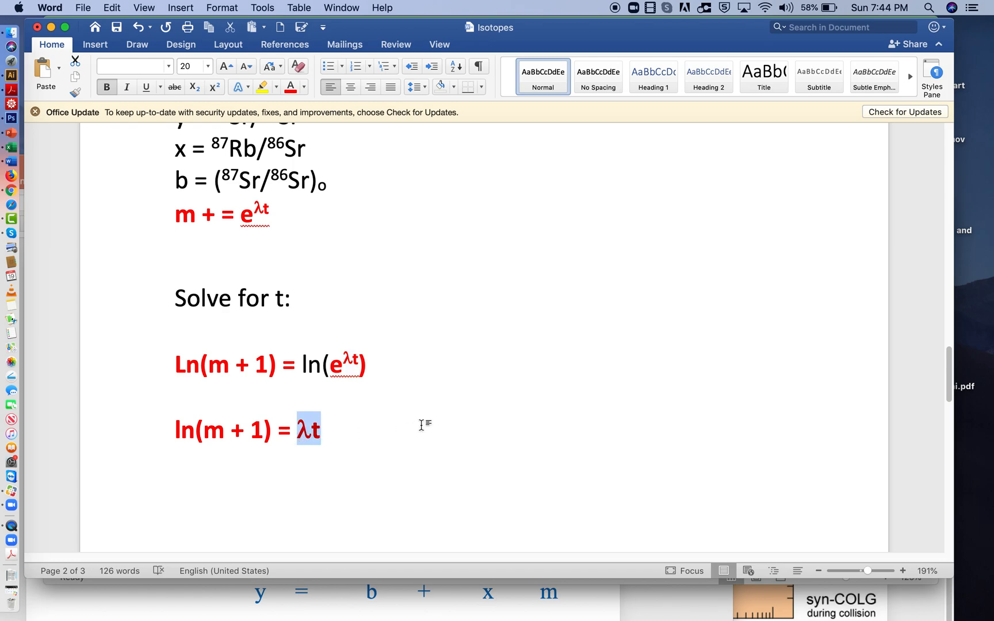
pyautogui.moveTo(362, 432)
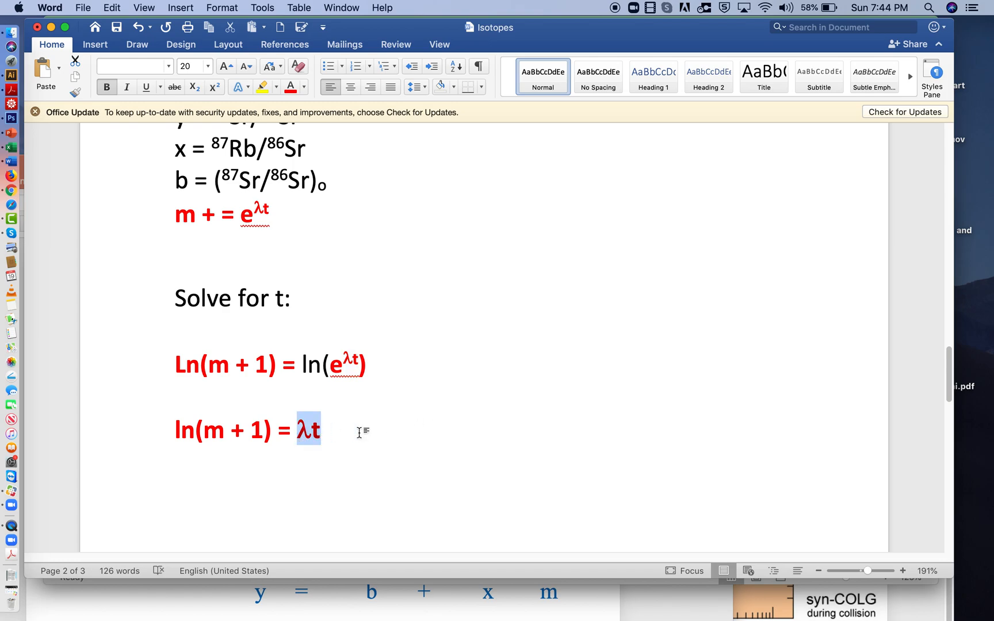
pyautogui.scroll(-3)
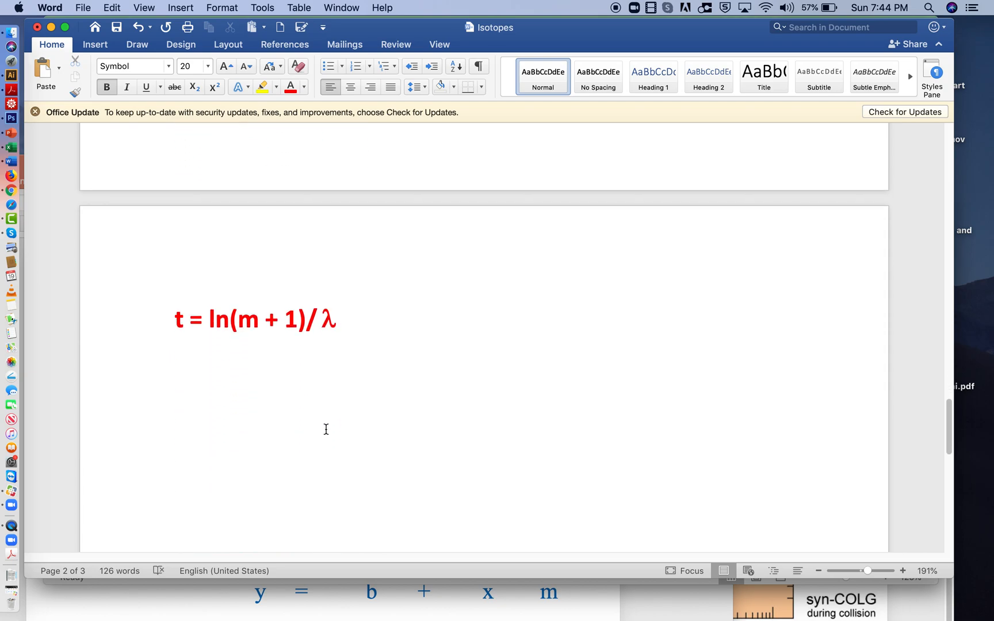
pyautogui.doubleClick(181, 319)
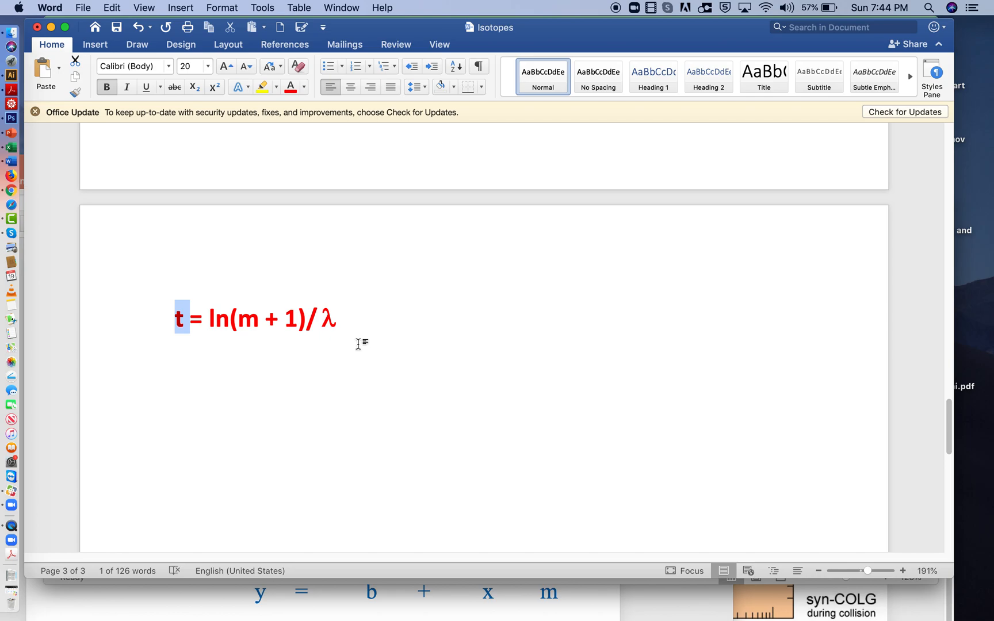
pyautogui.moveTo(544, 143)
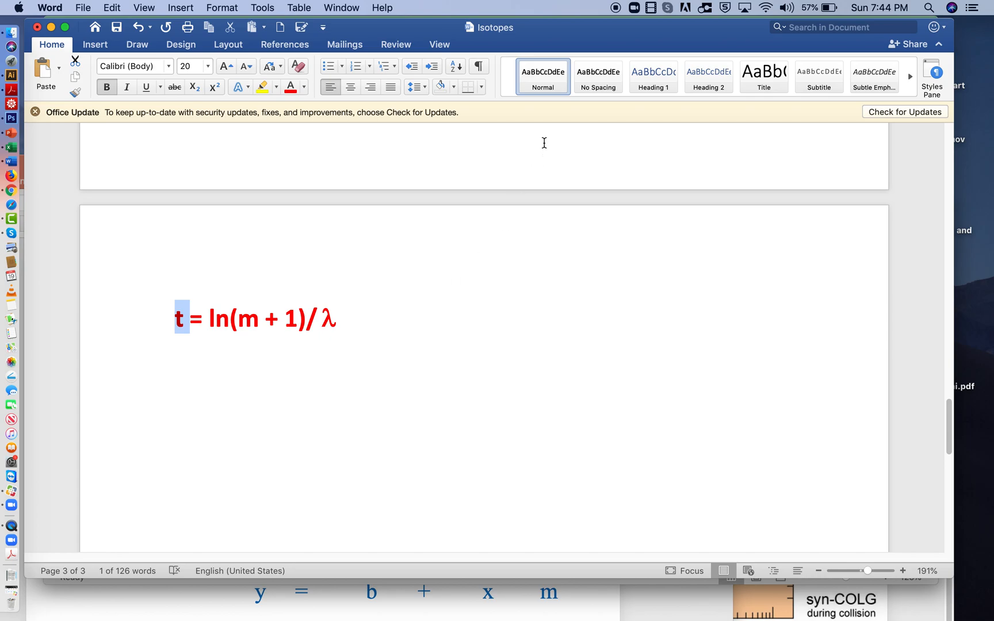